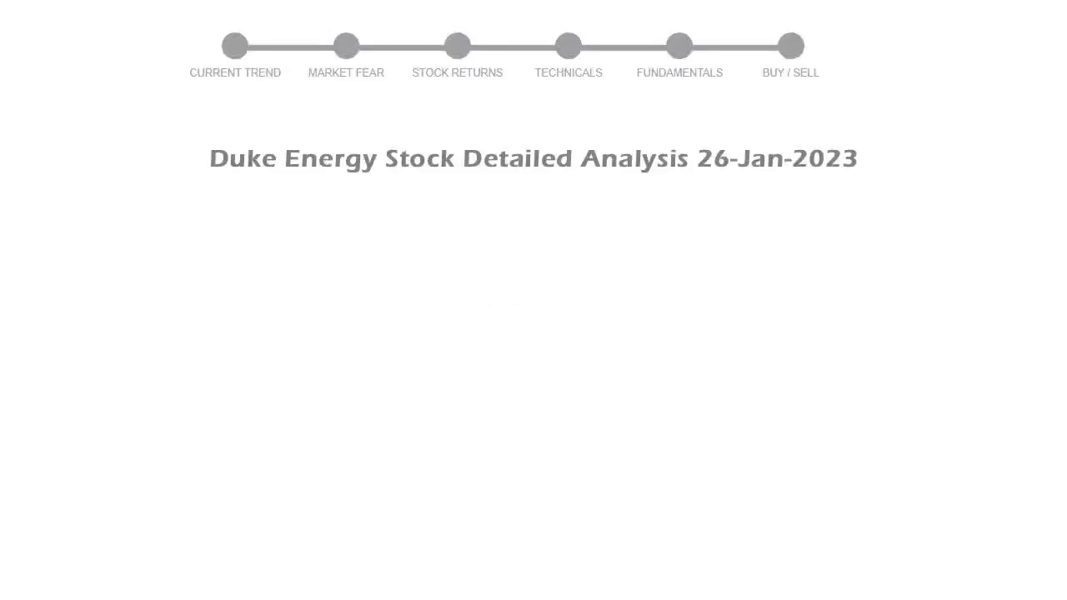
# Advance to the Weekly Trend slide: rated Neutral with Moving Averages Bearish.
pyautogui.click(235, 46)
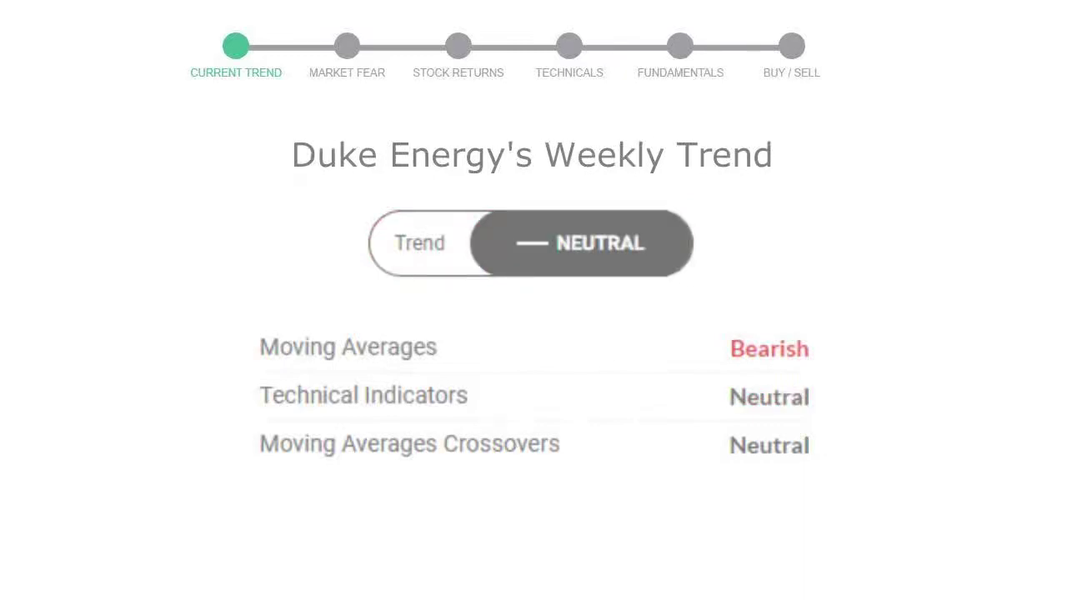
# Advance to the Market Fear slide, gauge reading 69 in the Greed zone.
pyautogui.click(347, 47)
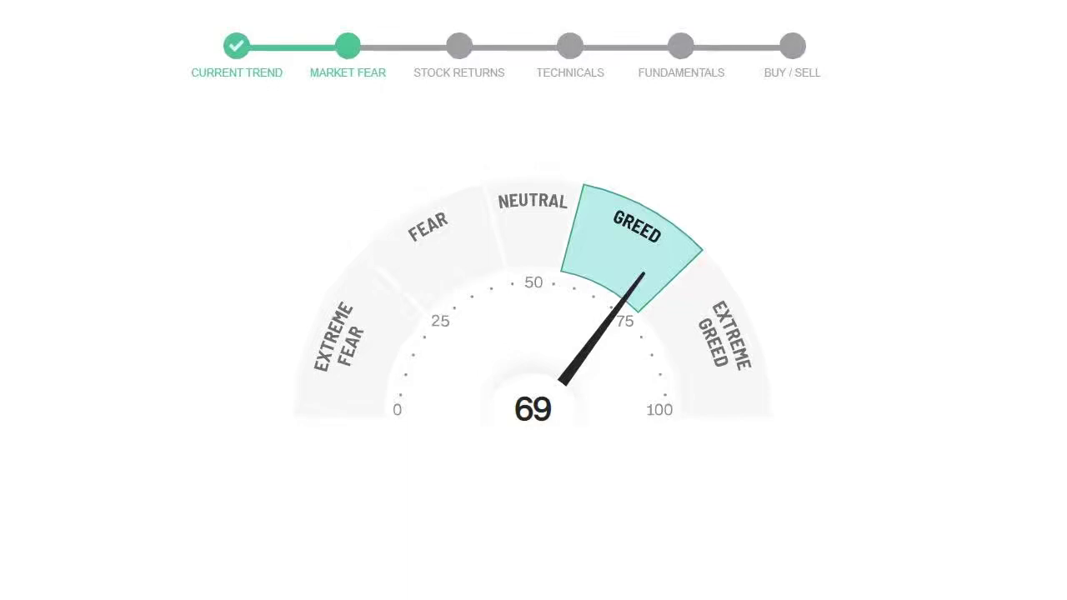
# Advance to the Stock Returns table: 1 Week -0.63%, 3 Months 11.58%, YTD -1.60%, 3 Years 5.25%.
pyautogui.click(458, 47)
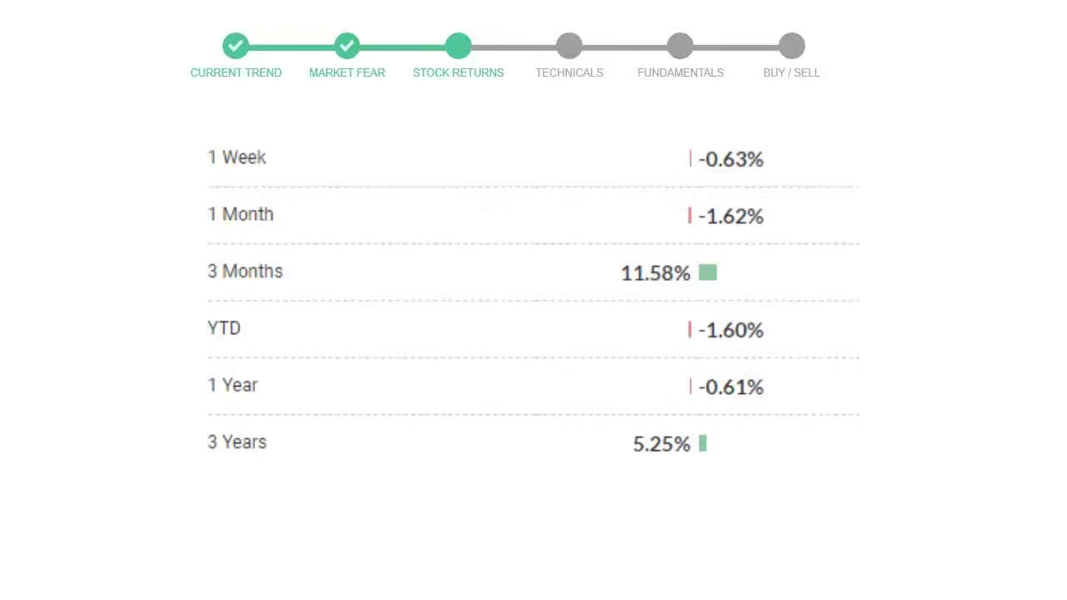
# Advance through Technicals and Fundamentals to the Buy/Sell gauge reading Sell (12 Sell, 9 Neutral, 5 Buy).
pyautogui.click(568, 47)
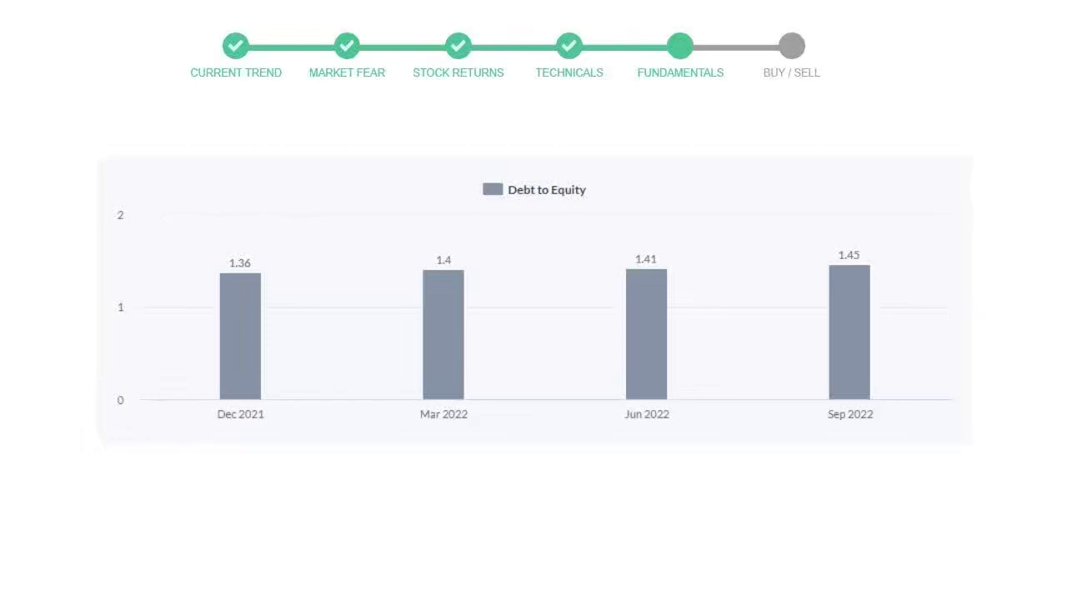
pyautogui.click(790, 46)
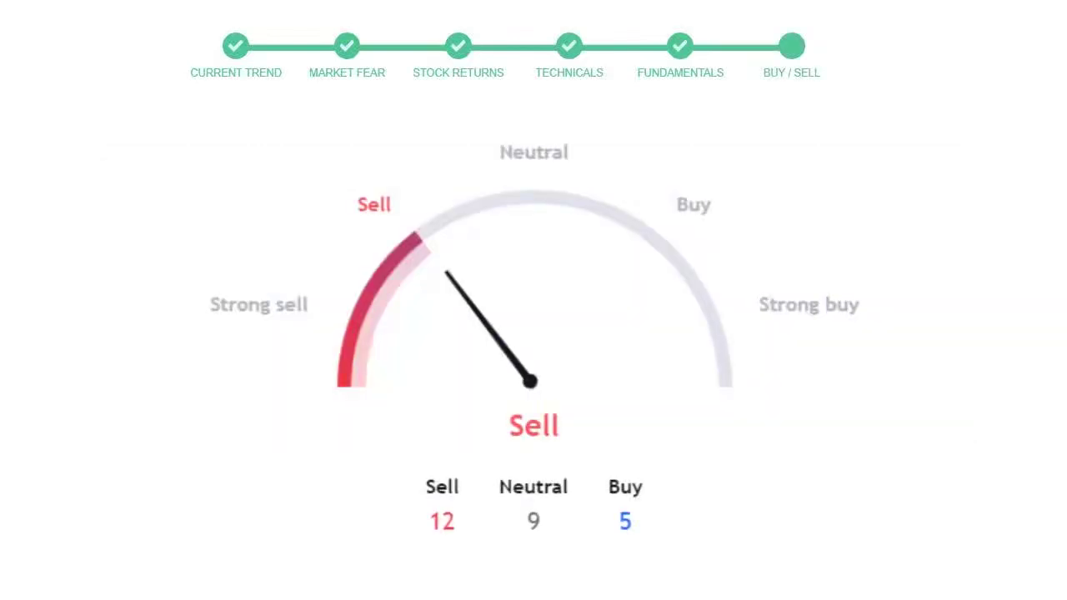